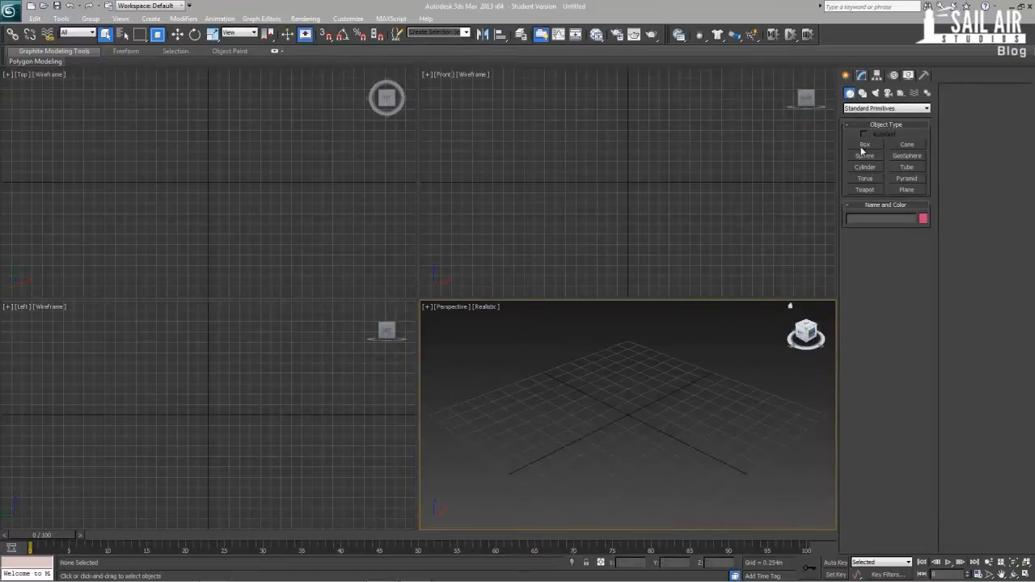
mouse_move(888, 136)
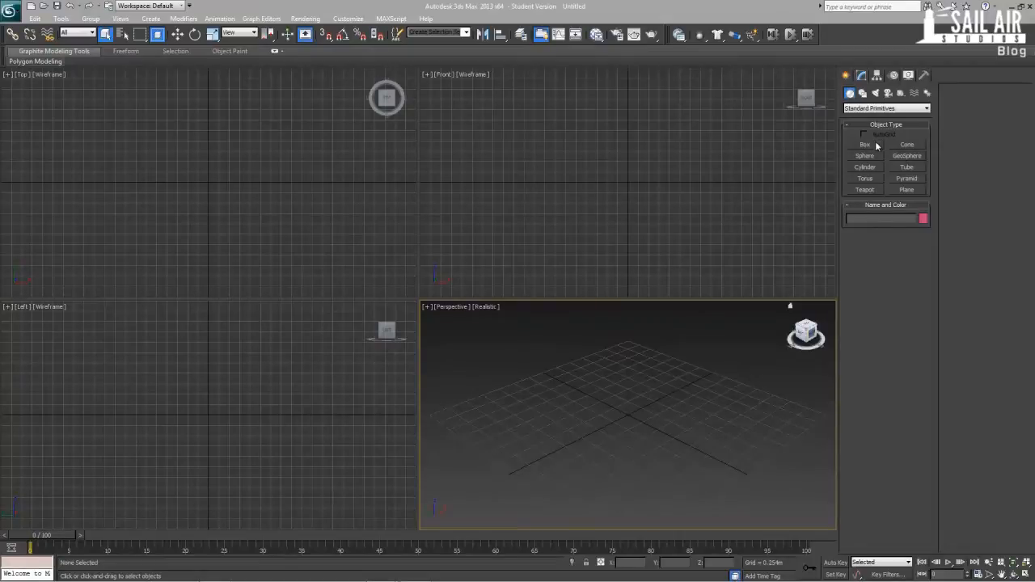
Maximize the Perspective viewport with Alt+W so it fills the workspace alone.
click(864, 144)
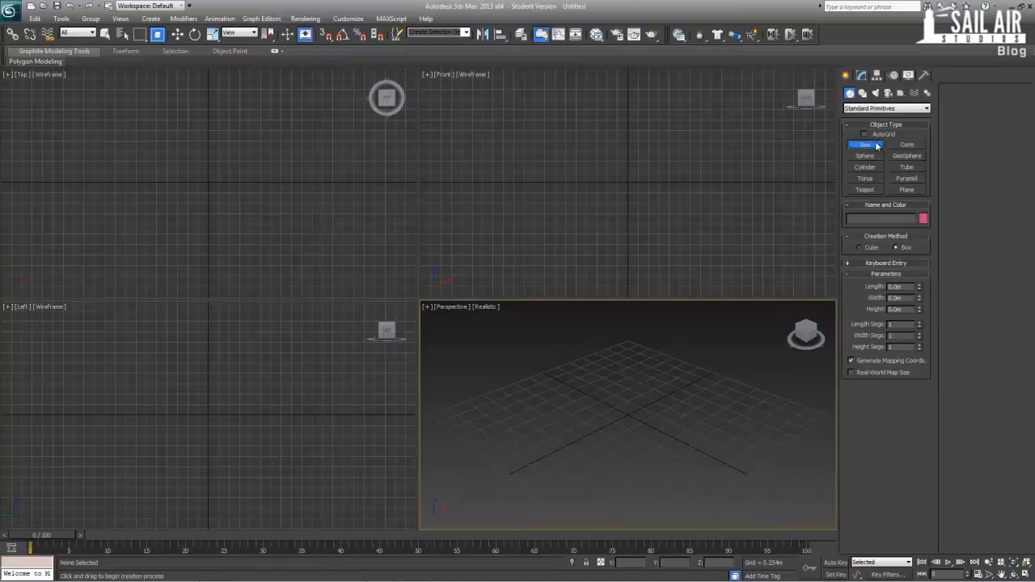
click(866, 144)
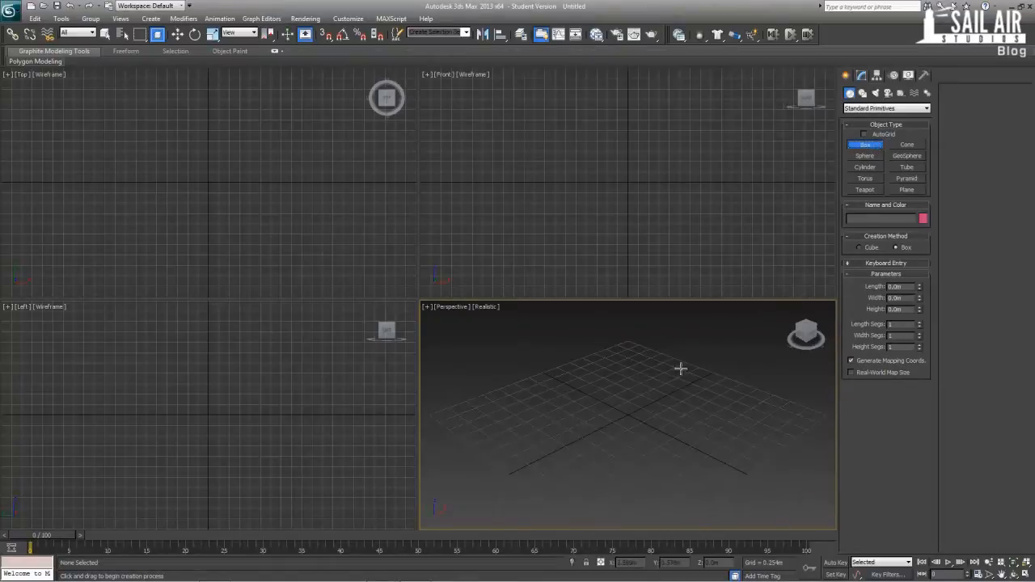
click(864, 144)
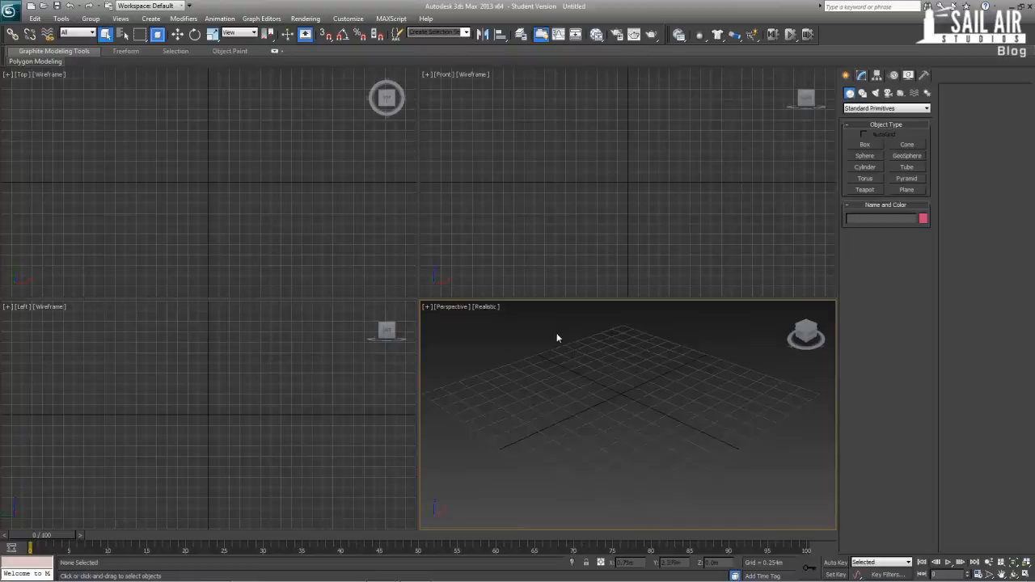
mouse_move(637, 390)
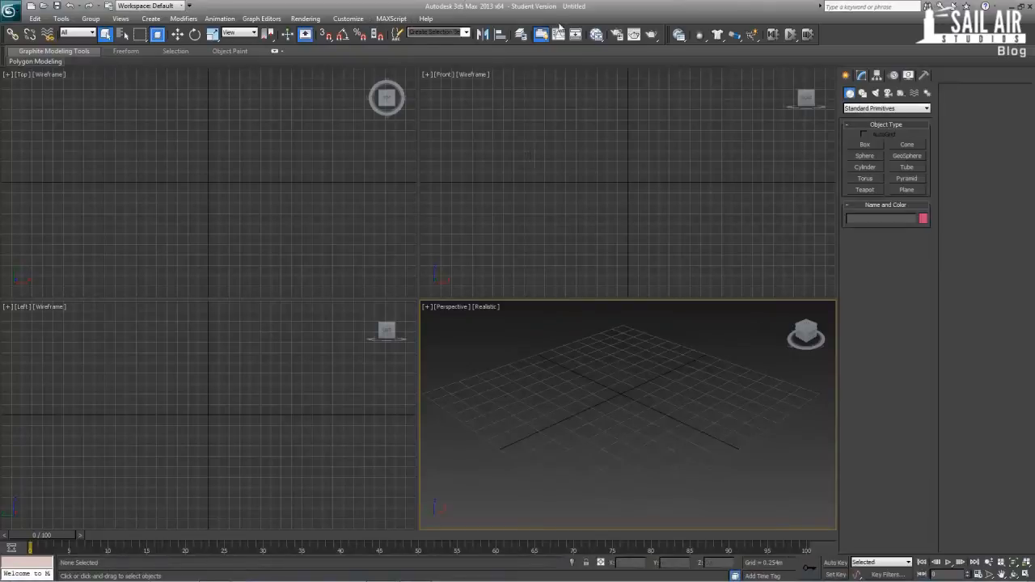
mouse_move(565, 433)
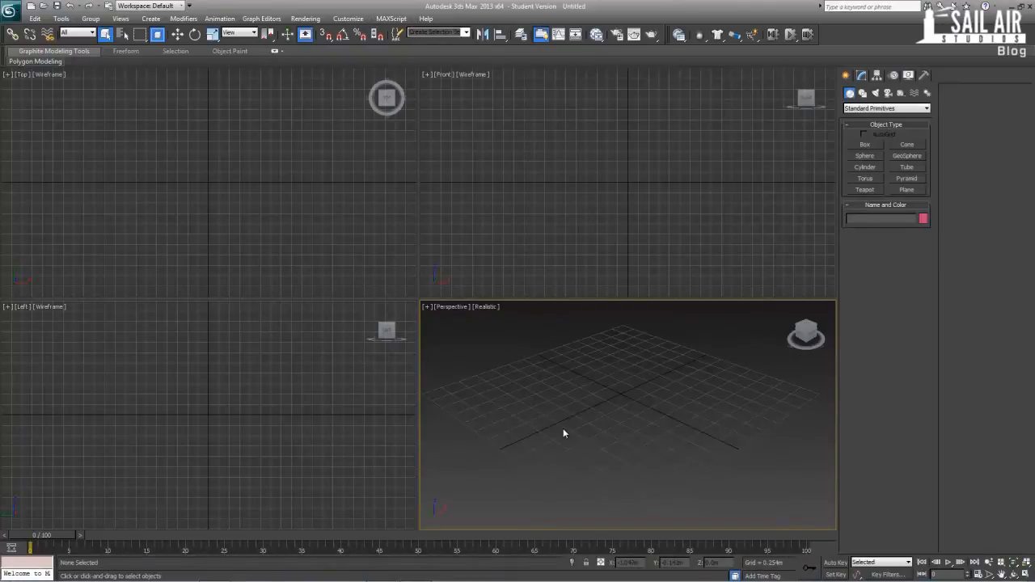
key(alt+w)
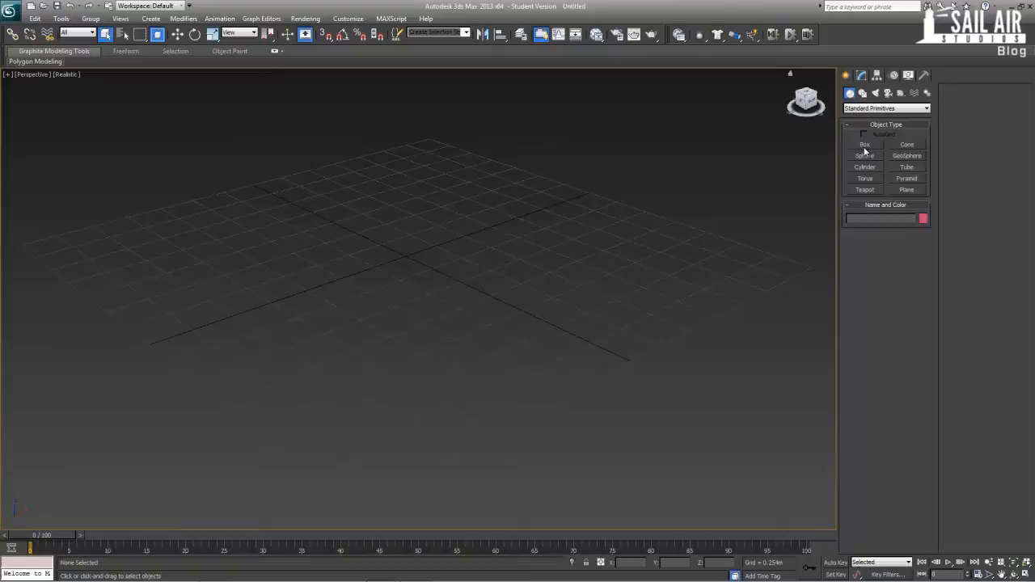
Create a Box and a Plane from the standard primitives.
click(864, 144)
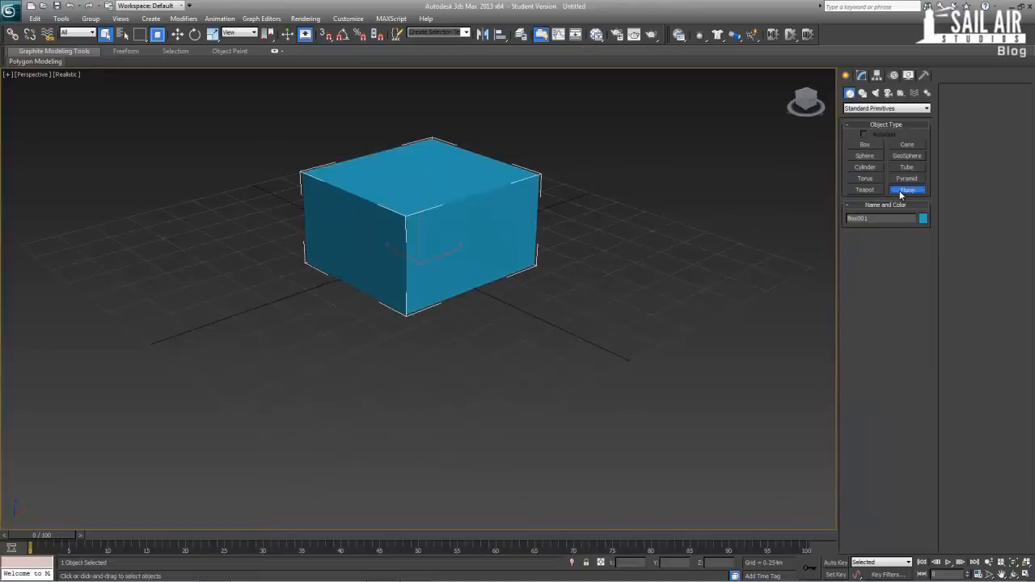
click(906, 189)
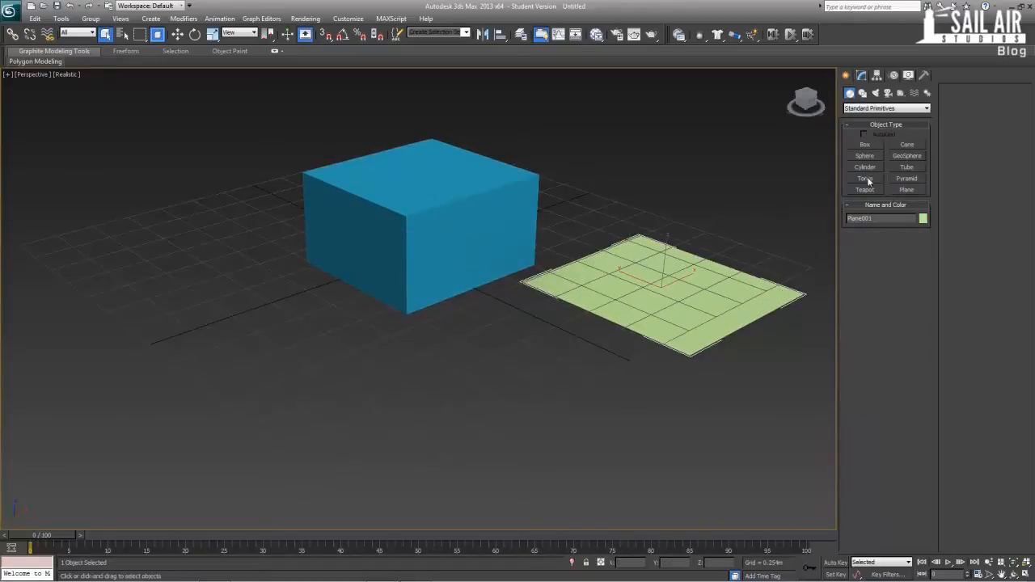
click(887, 107)
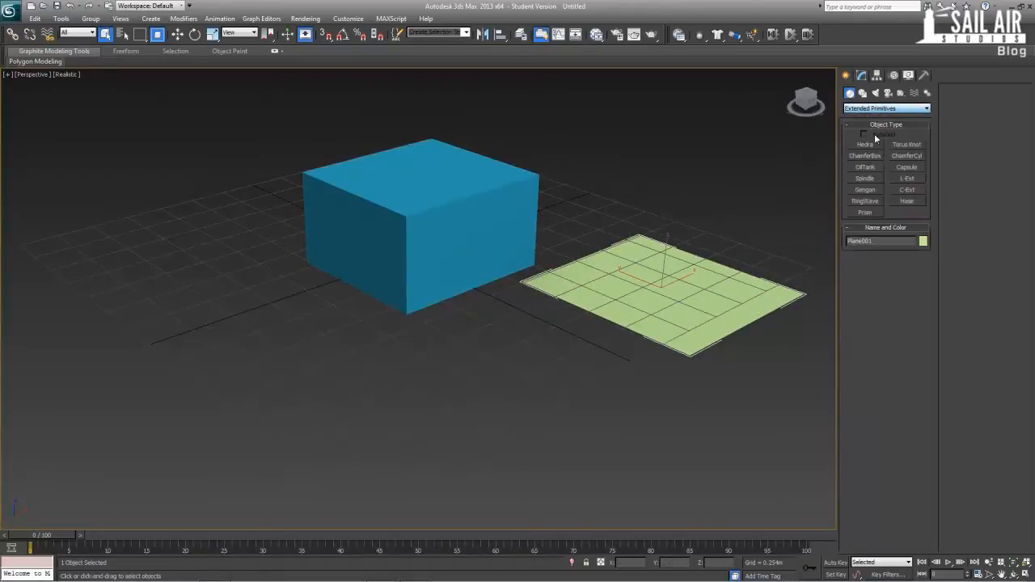
From Extended Primitives, draw a pentagonal Gengon in front of the box and start a RingWave.
click(864, 189)
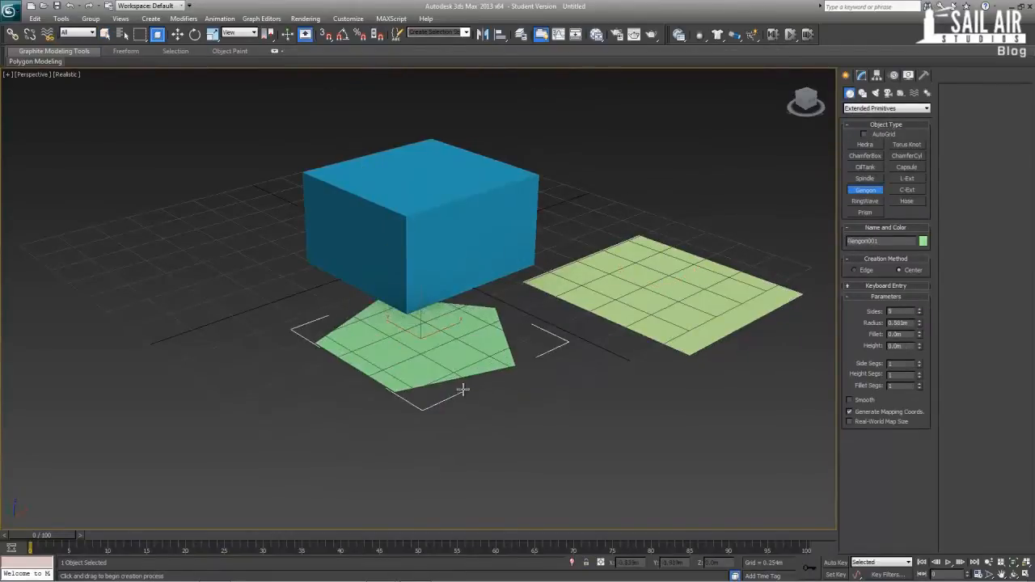
drag(420, 324, 424, 146)
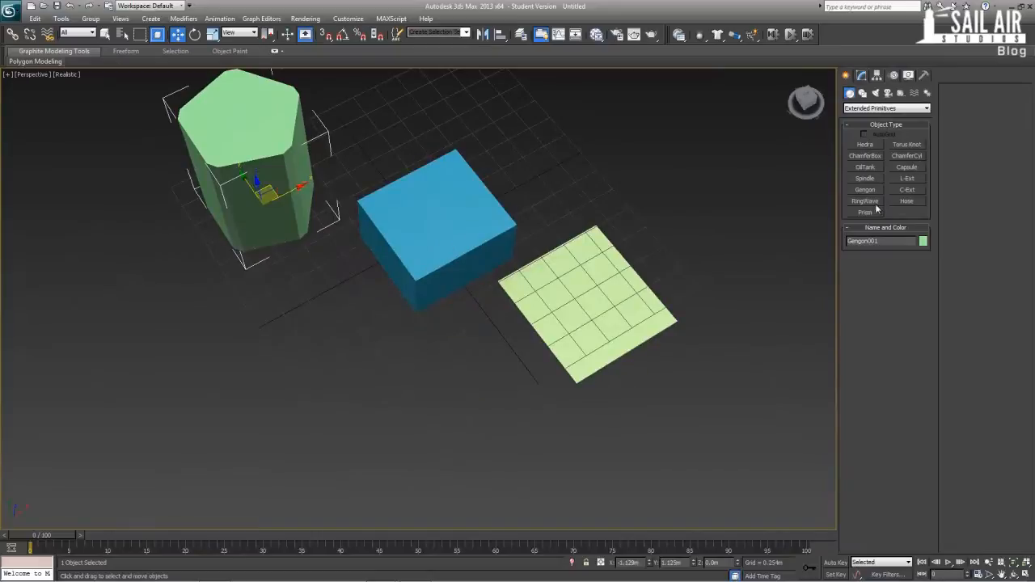
click(864, 200)
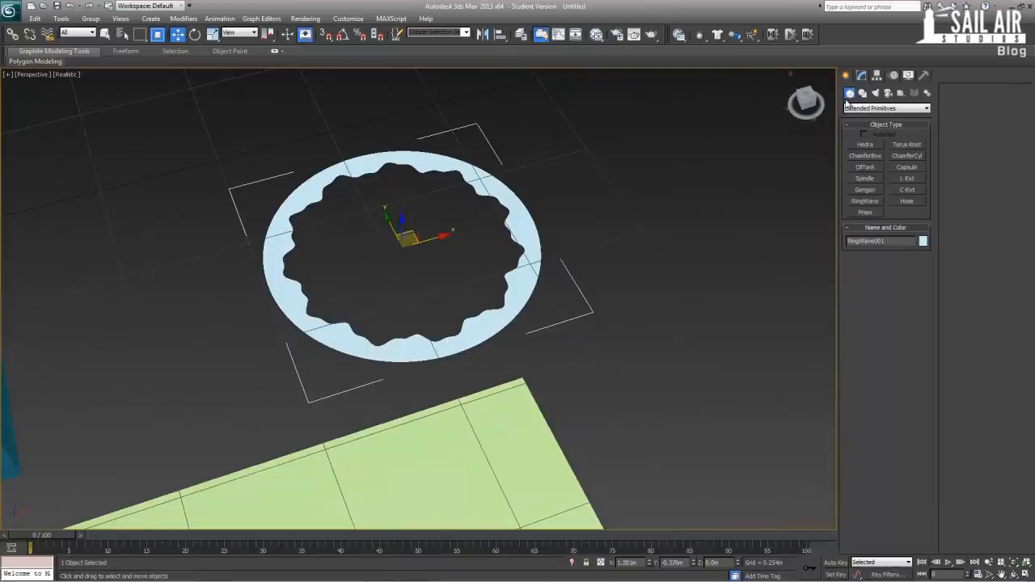
Give the RingWave height so it stands as a hollow notched tube, then deselect it.
click(925, 105)
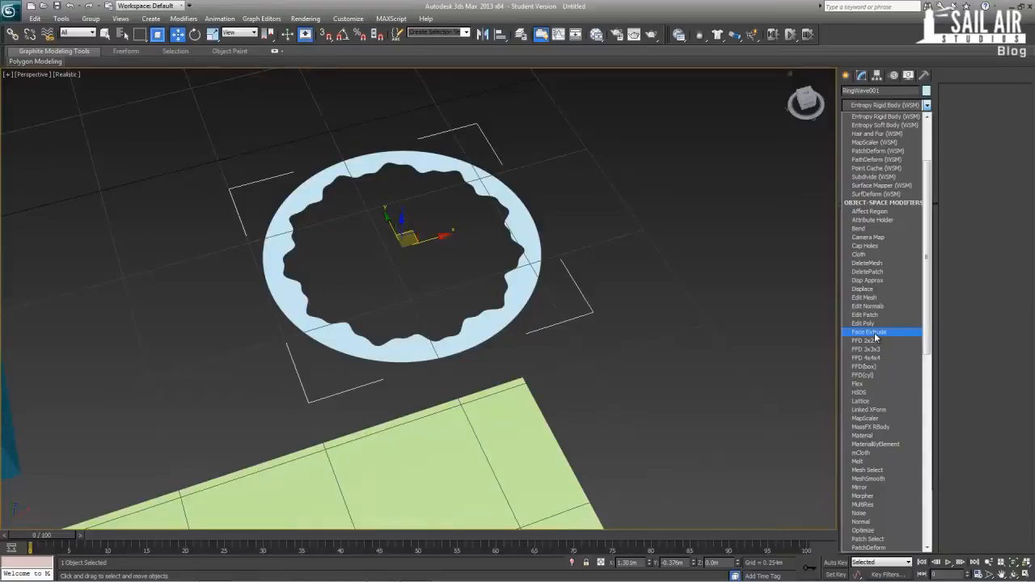
click(870, 332)
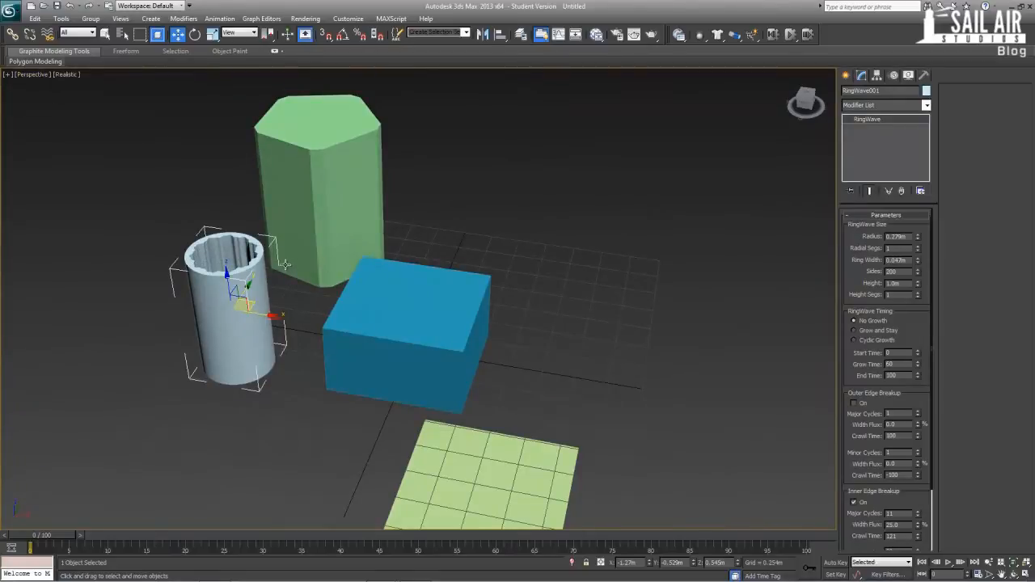
click(32, 75)
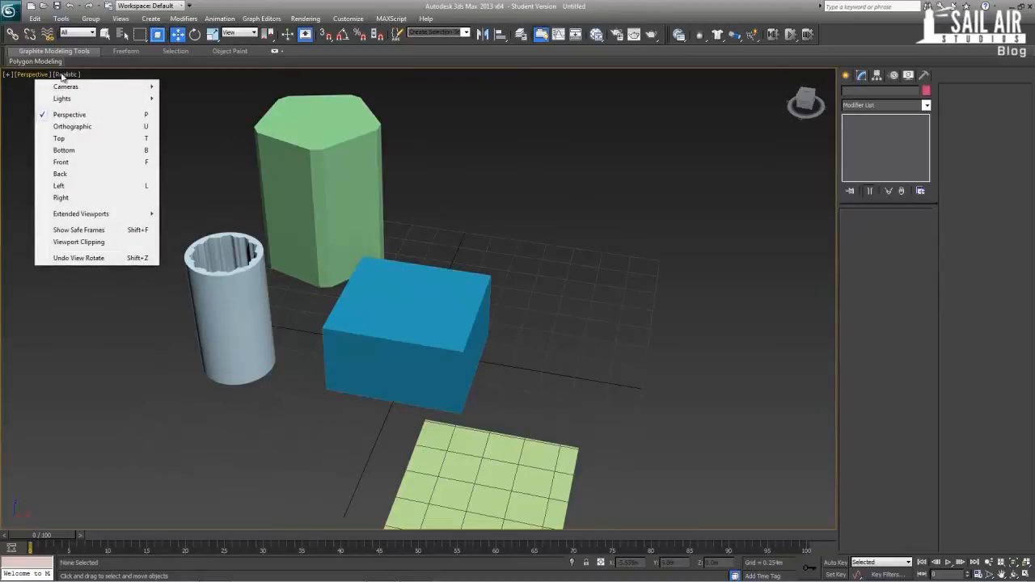
Shade the viewport in Stylized Graphite, render a preview and close the frame window.
click(65, 75)
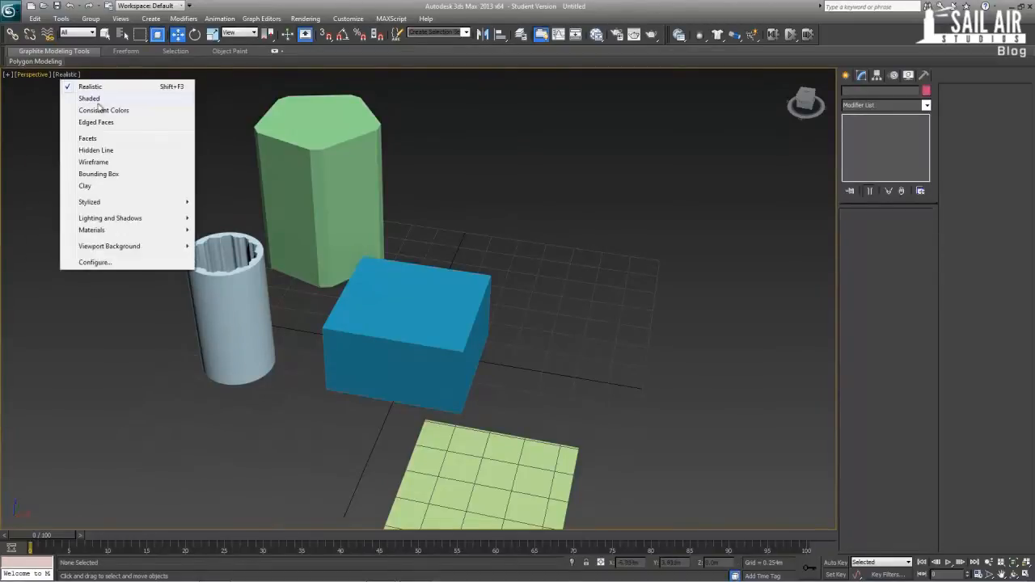
mouse_move(89, 200)
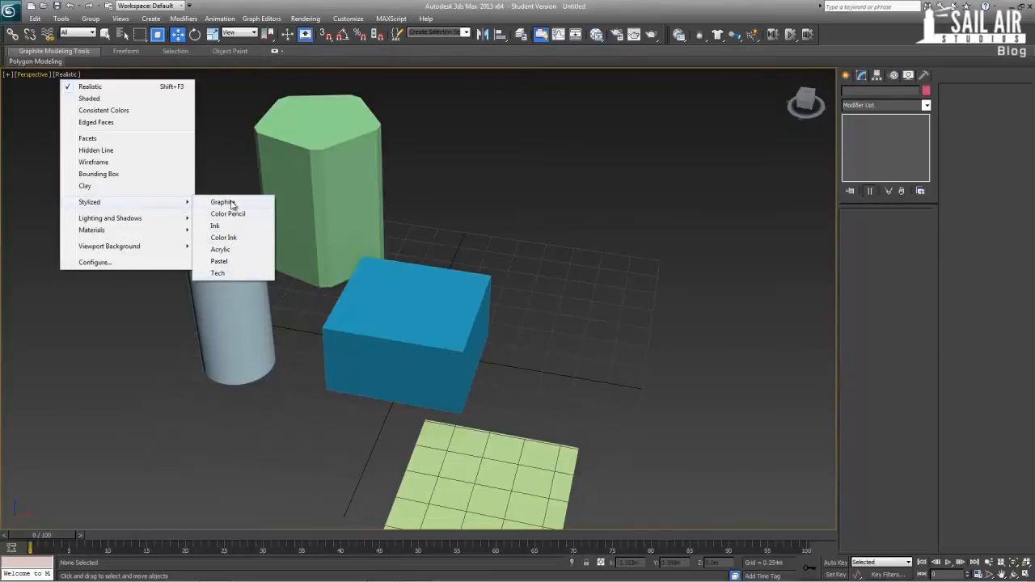
click(223, 200)
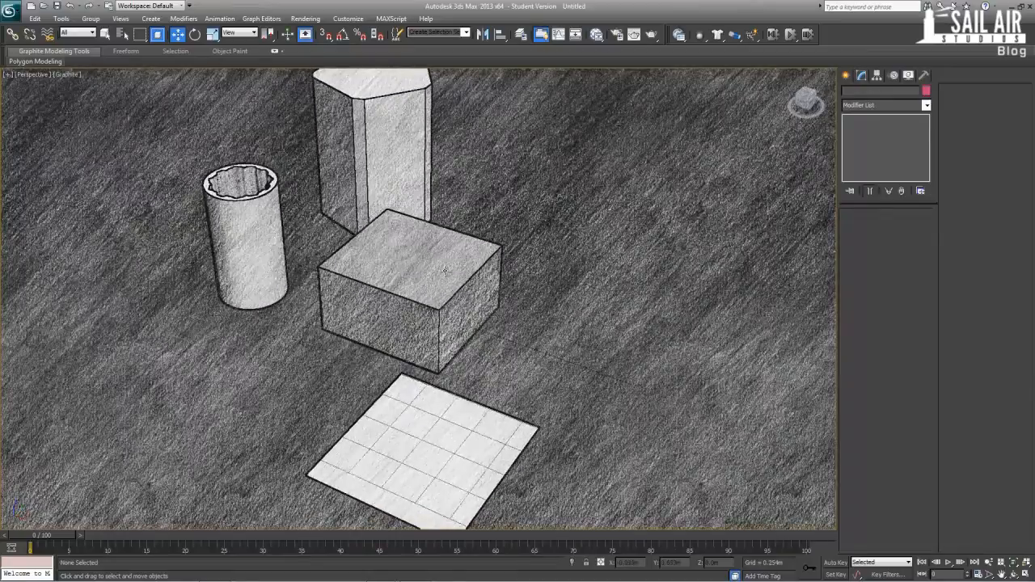
scroll(down, 3)
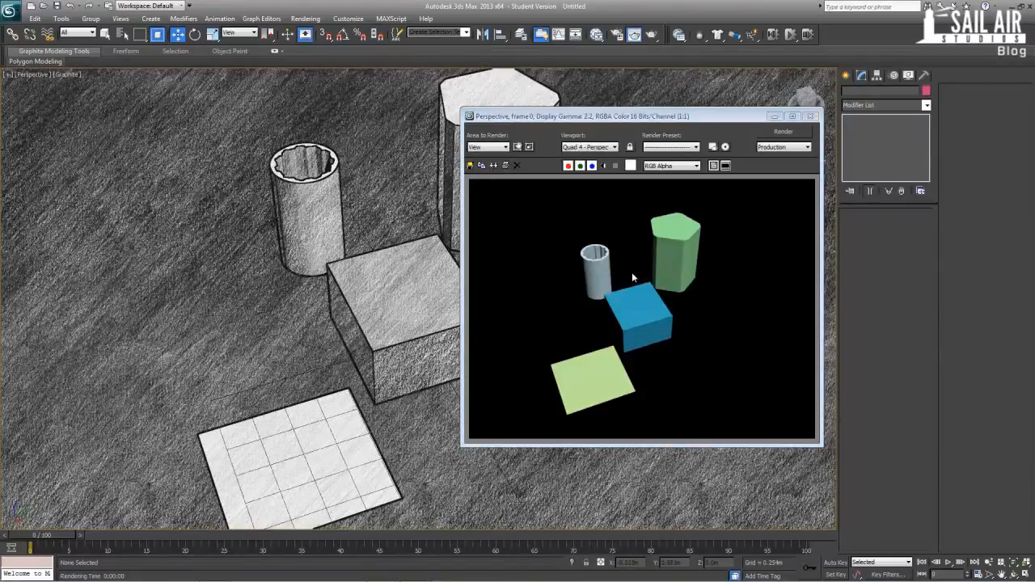
mouse_move(696, 117)
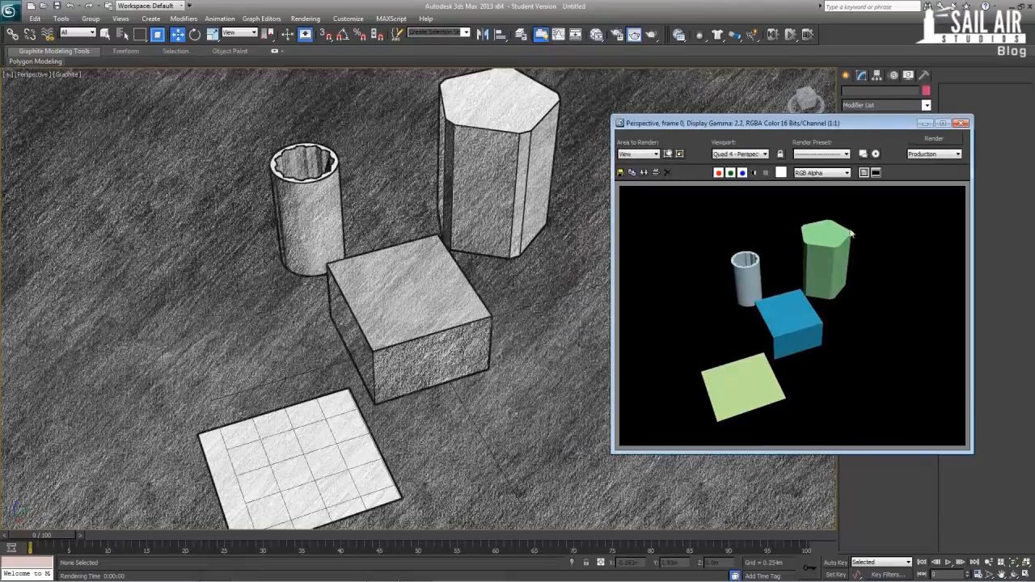
click(961, 123)
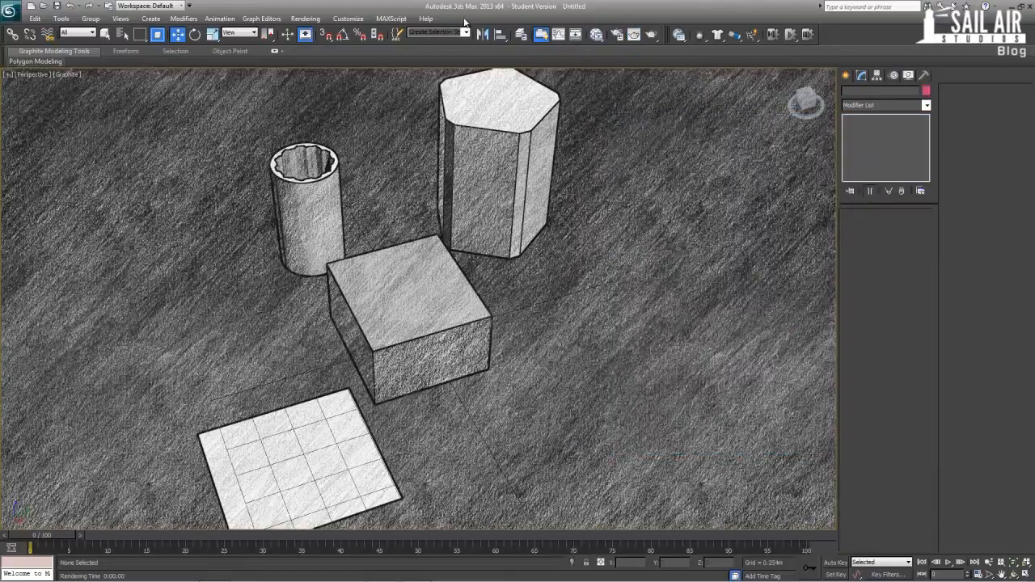
click(304, 18)
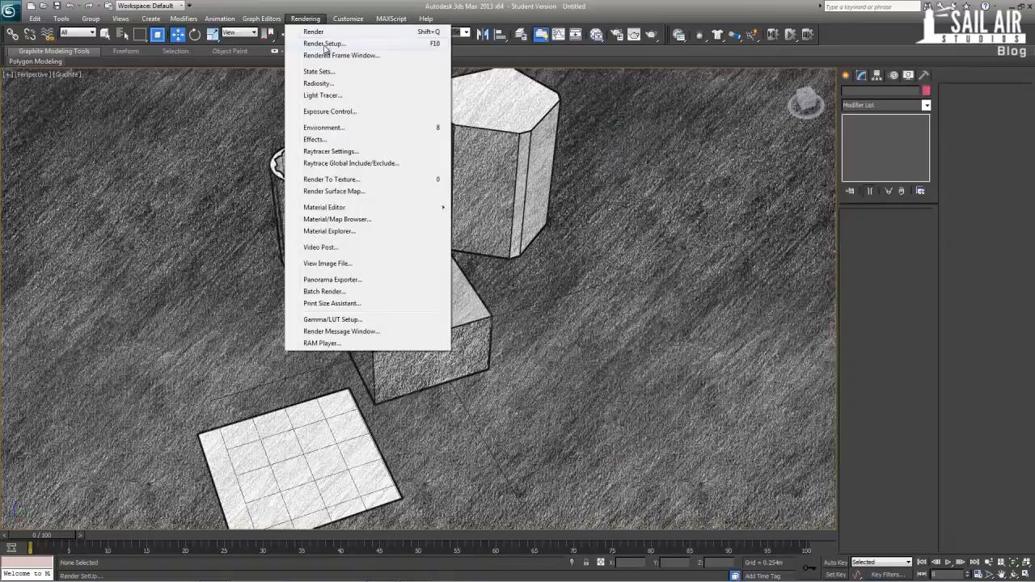
Assign the Quicksilver Hardware Renderer as Production renderer and show its parameters.
click(323, 42)
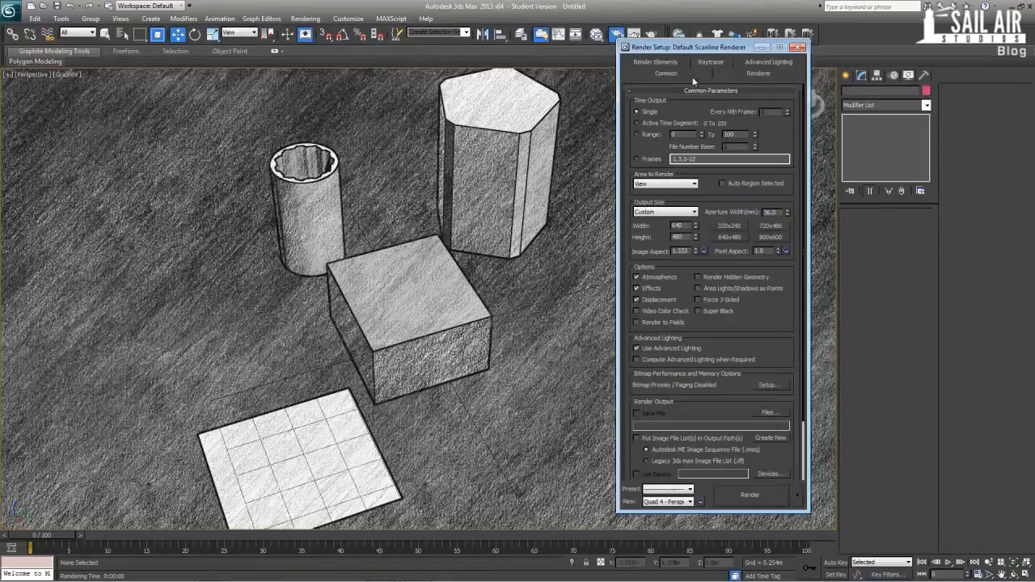
scroll(down, 3)
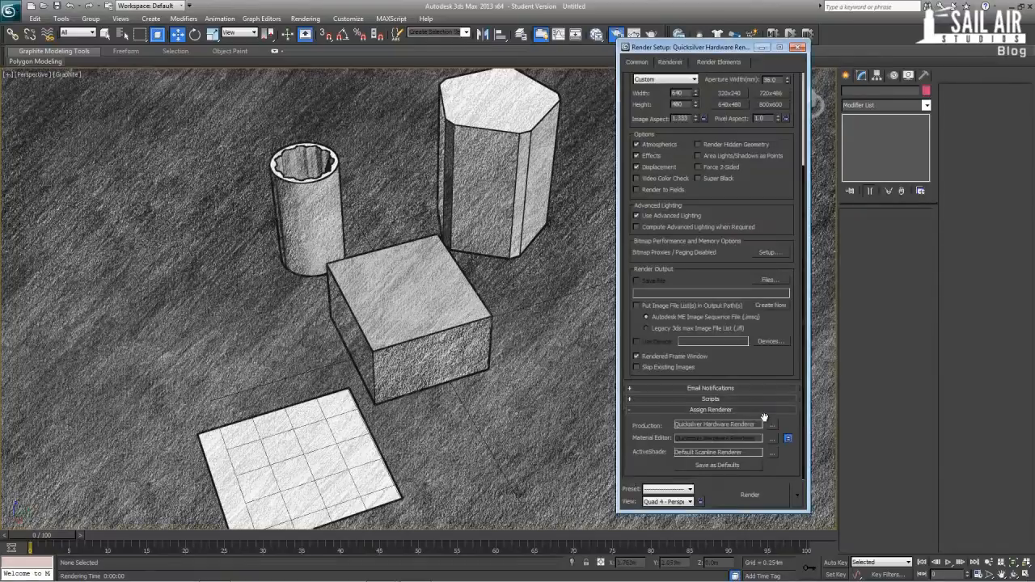
click(748, 495)
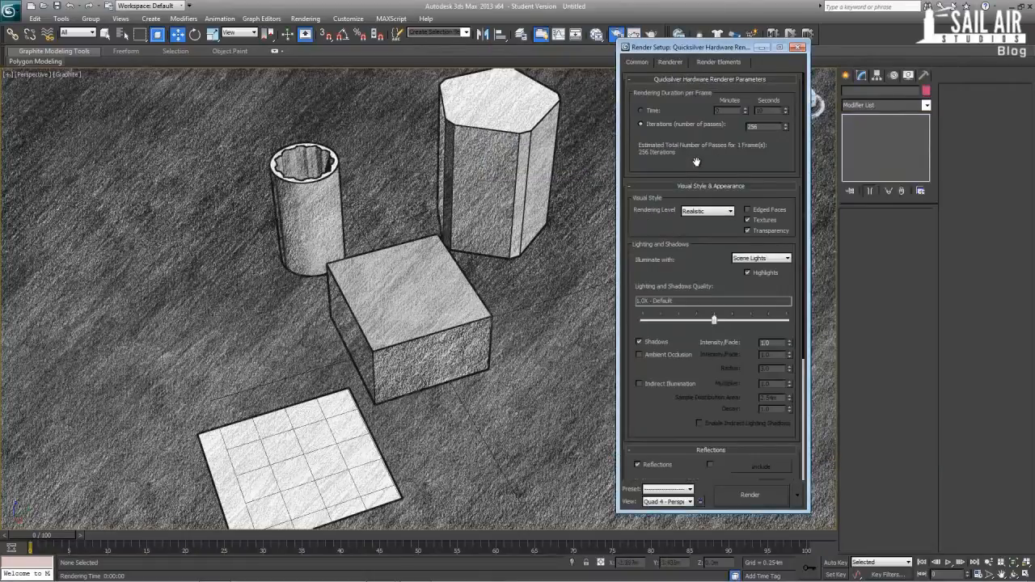
Set the Quicksilver Rendering Level to Graphite and render the scene.
scroll(down, 3)
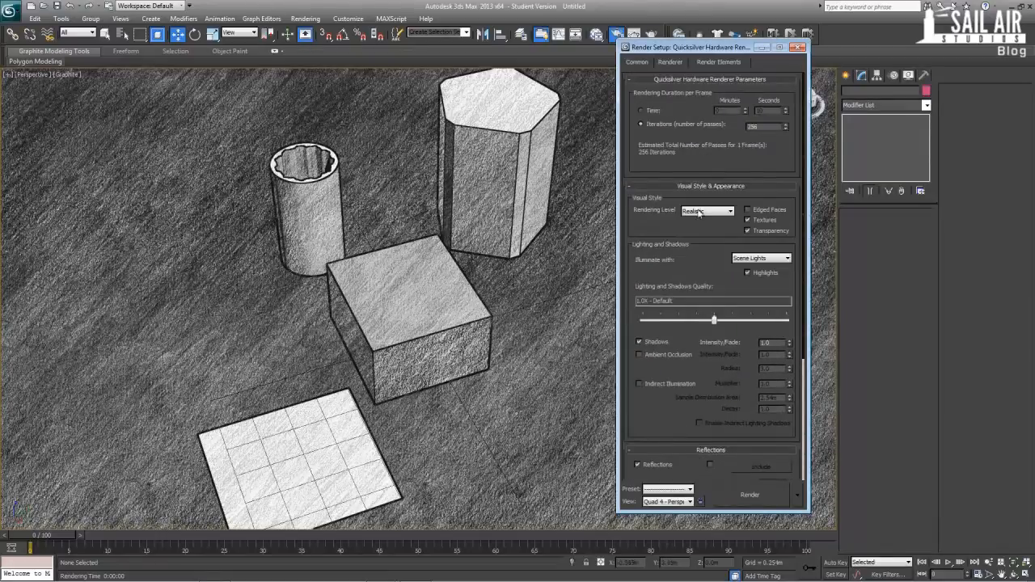
click(728, 211)
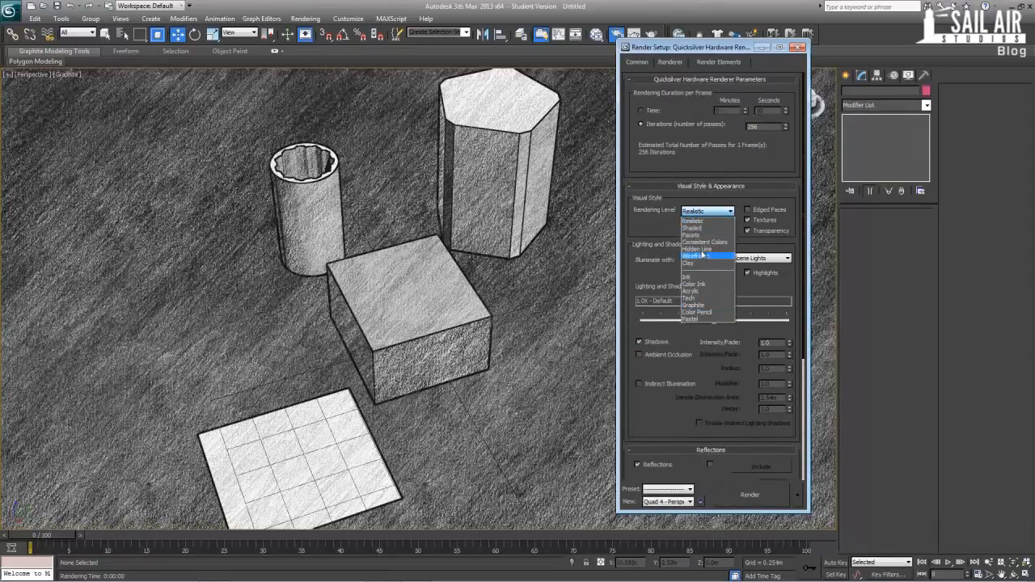
mouse_move(704, 243)
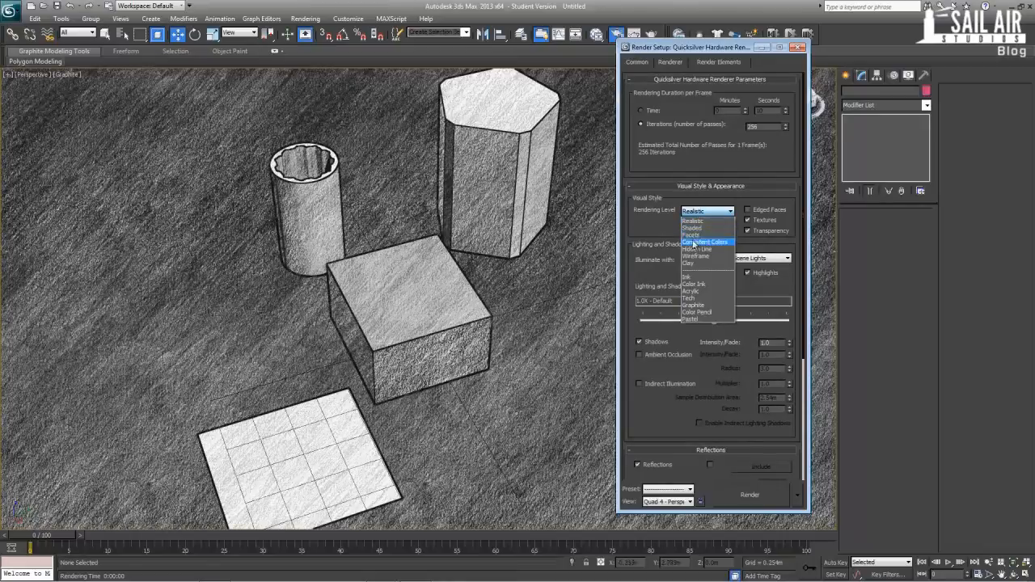
mouse_move(709, 220)
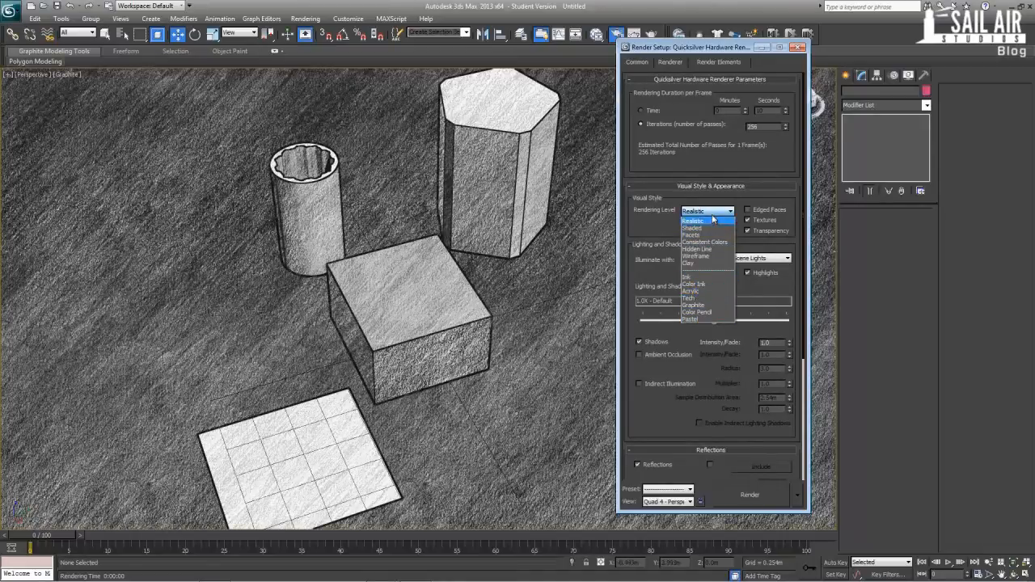
click(698, 304)
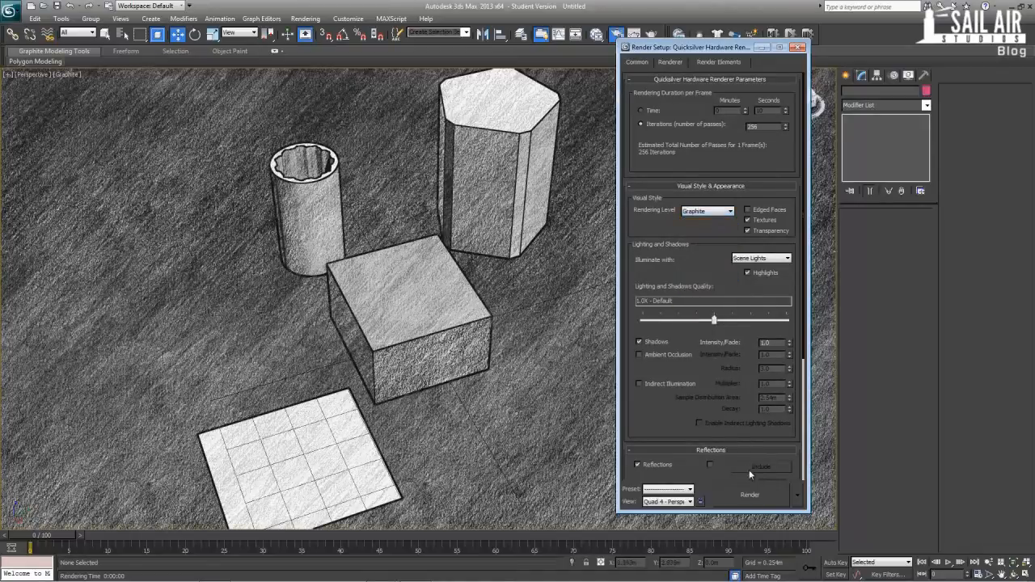
click(749, 495)
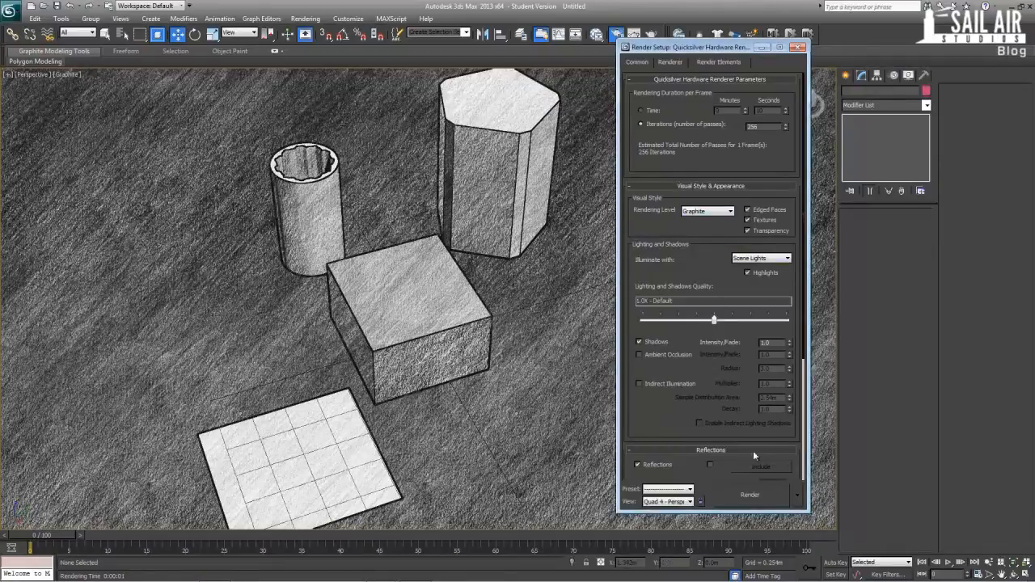
click(750, 495)
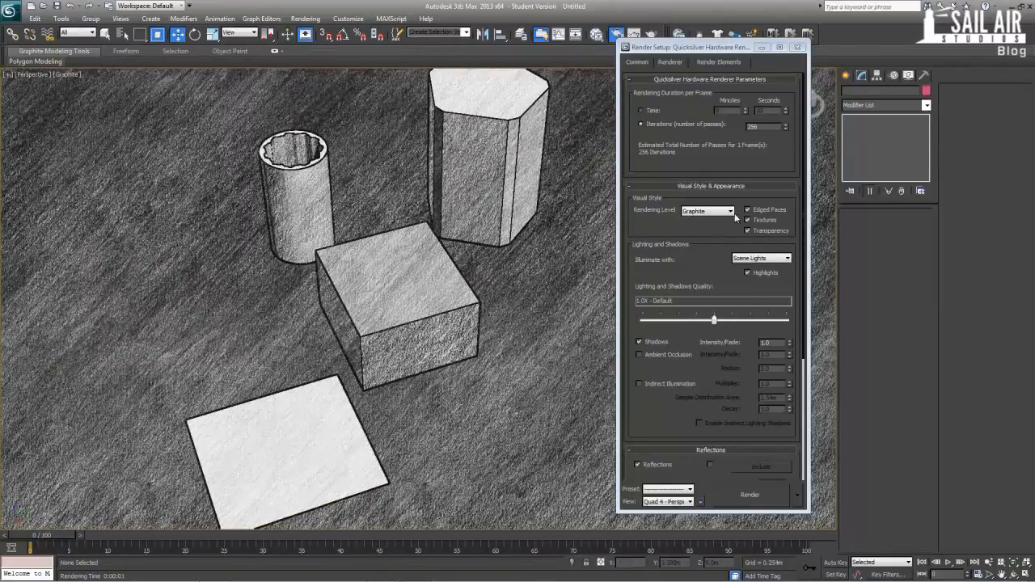
Switch the Rendering Level back to Realistic.
click(732, 210)
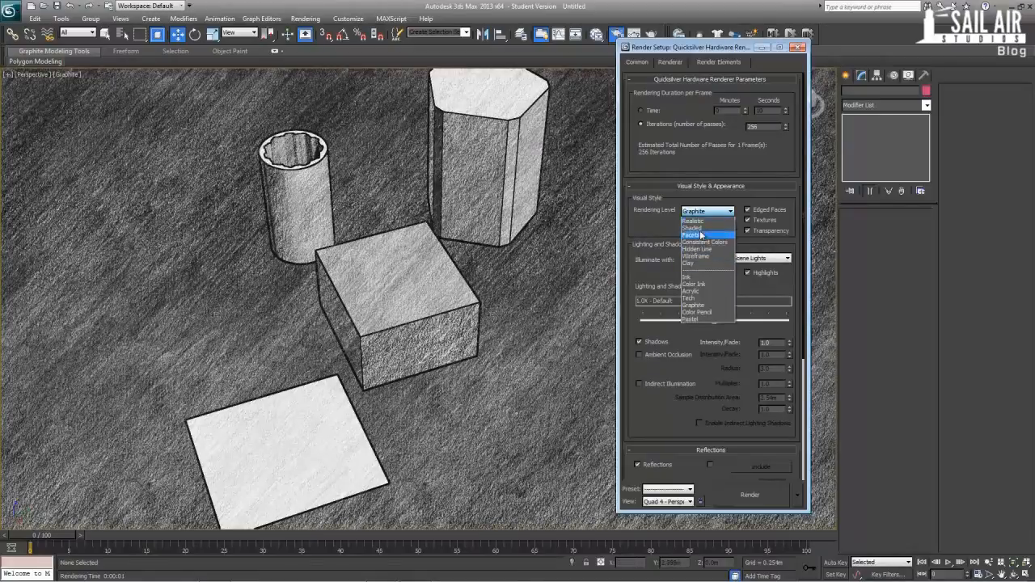
mouse_move(703, 226)
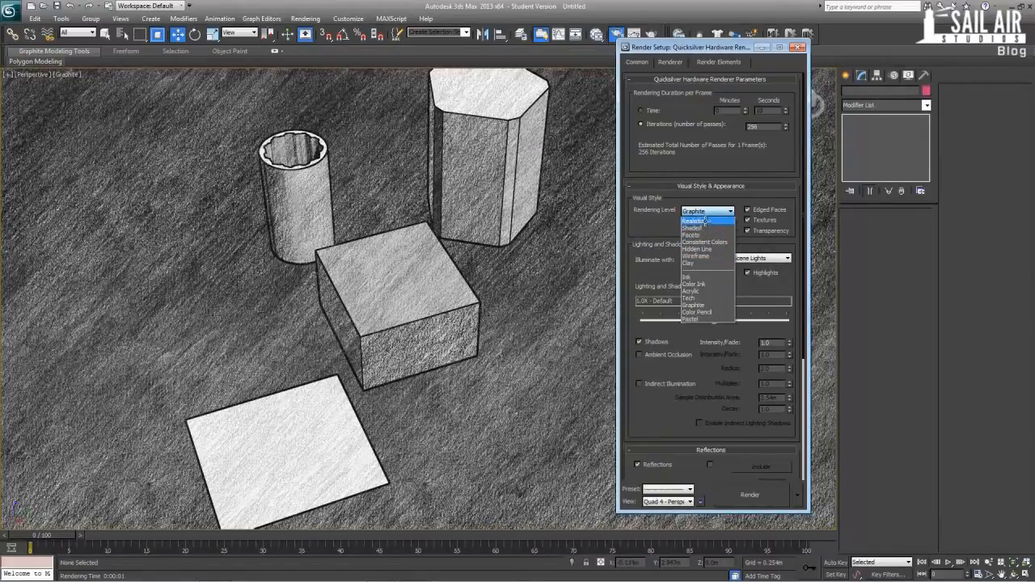
click(705, 220)
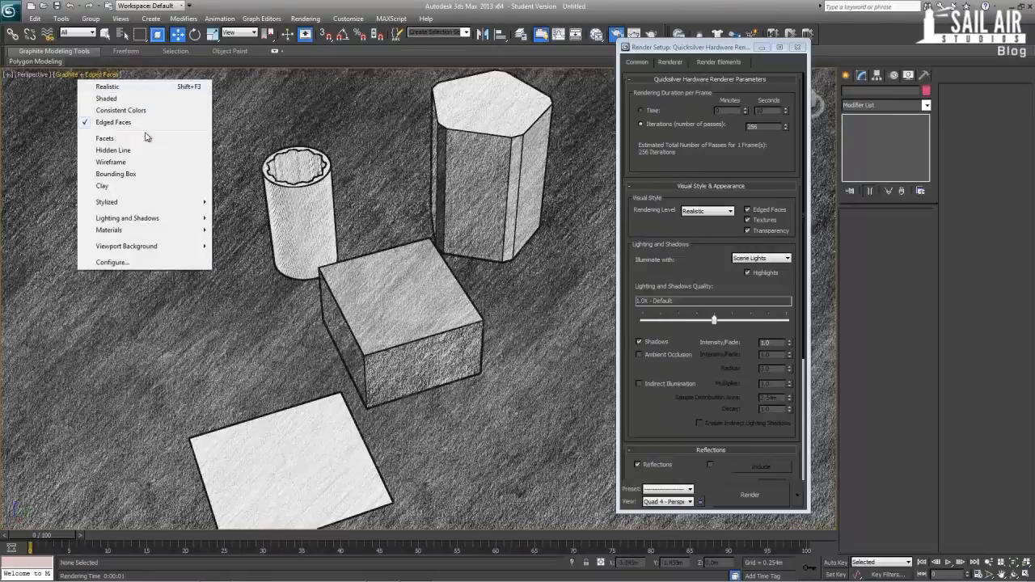
mouse_move(110, 162)
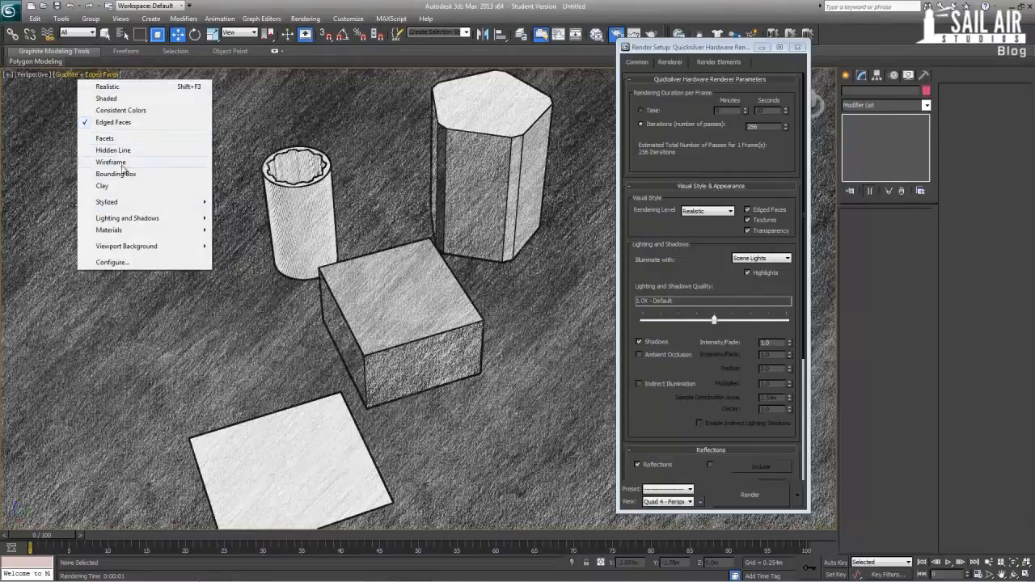
Return the viewport to Realistic shading and show Render Setup's Common settings.
click(107, 87)
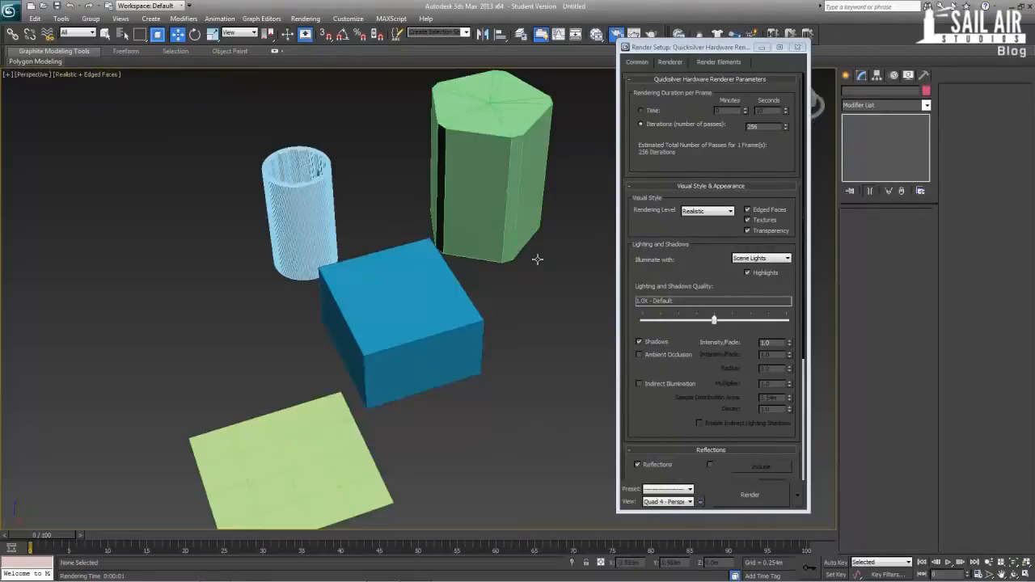
click(749, 495)
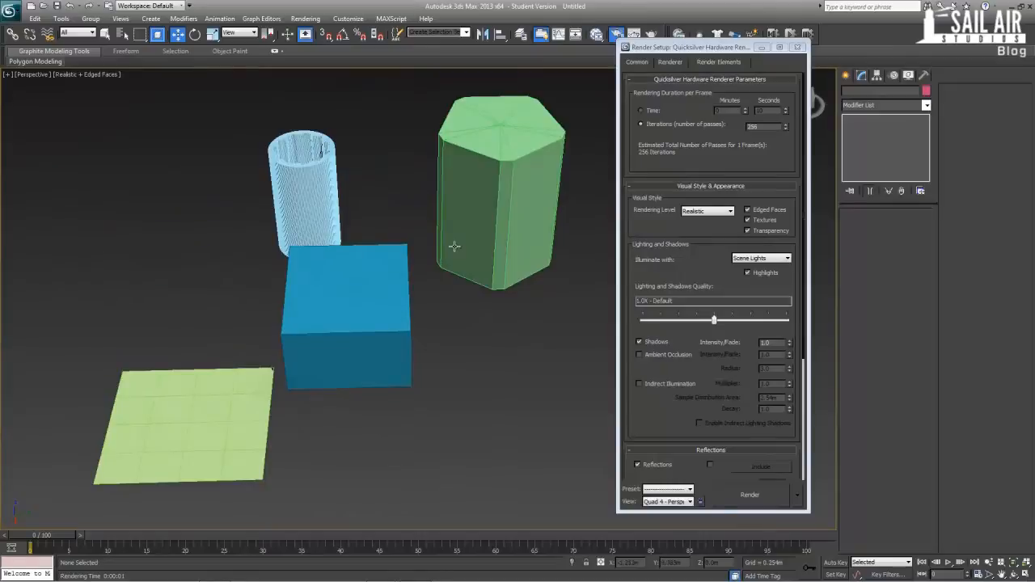
click(638, 61)
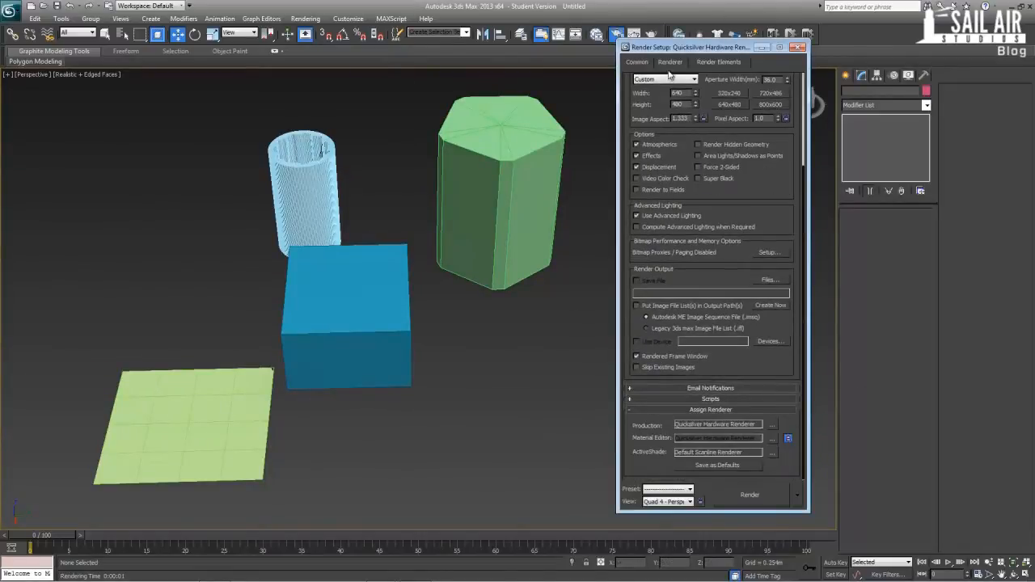
Set the Rendering Level to Clay and render the scene.
click(670, 61)
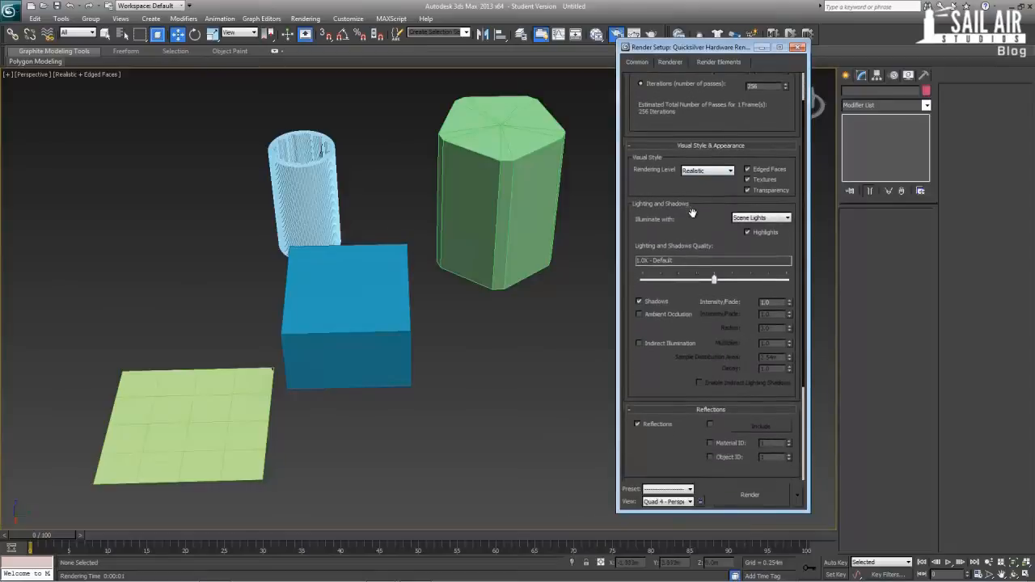
click(731, 170)
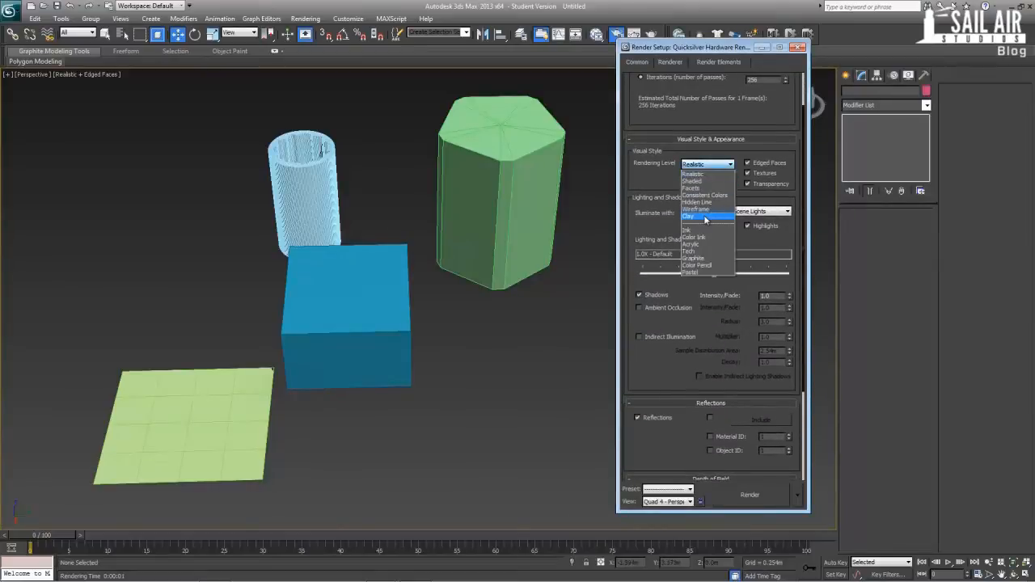
click(750, 495)
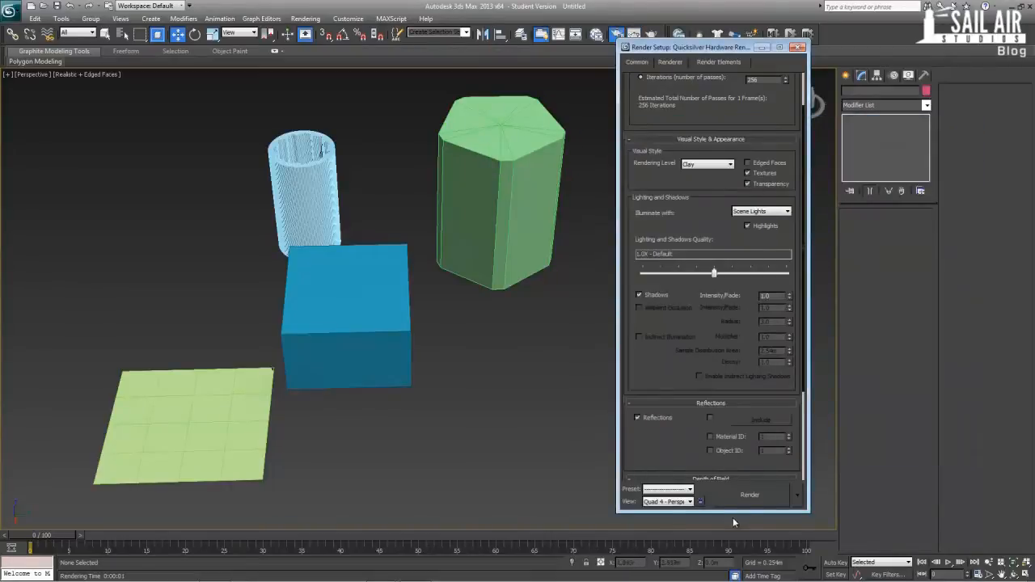
click(751, 495)
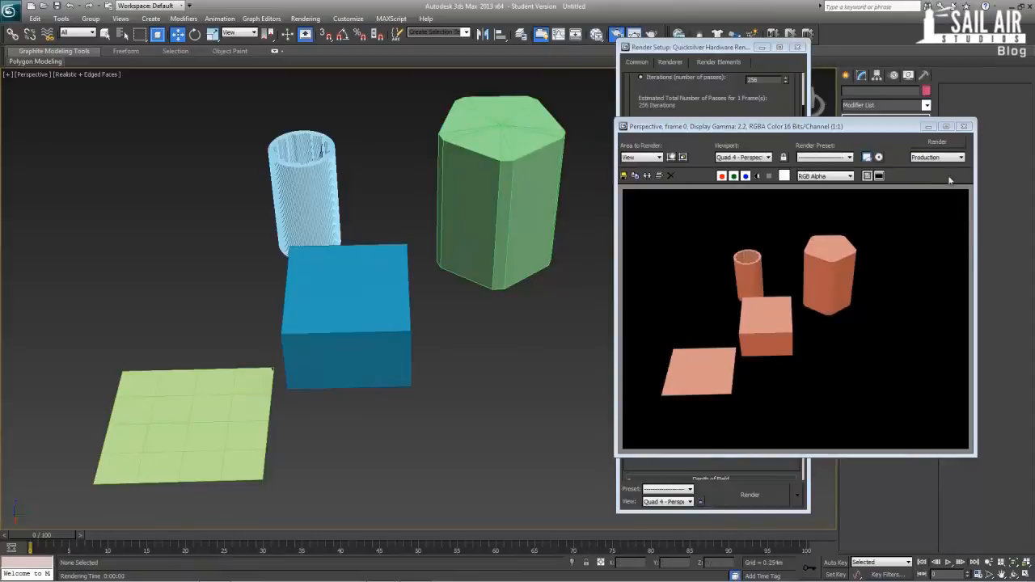
Pick an ink-outlined rendering style and render again.
click(728, 163)
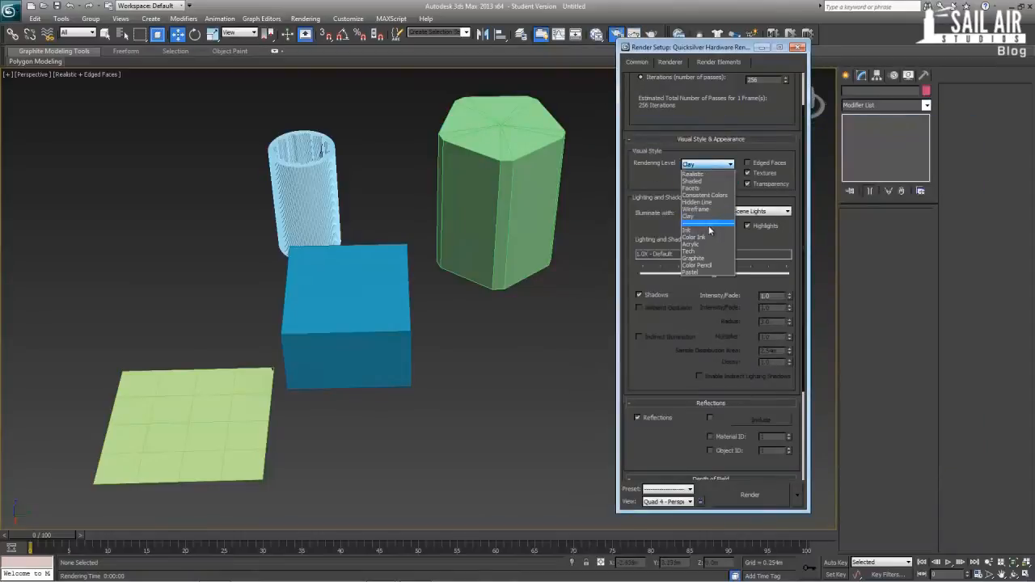
click(750, 495)
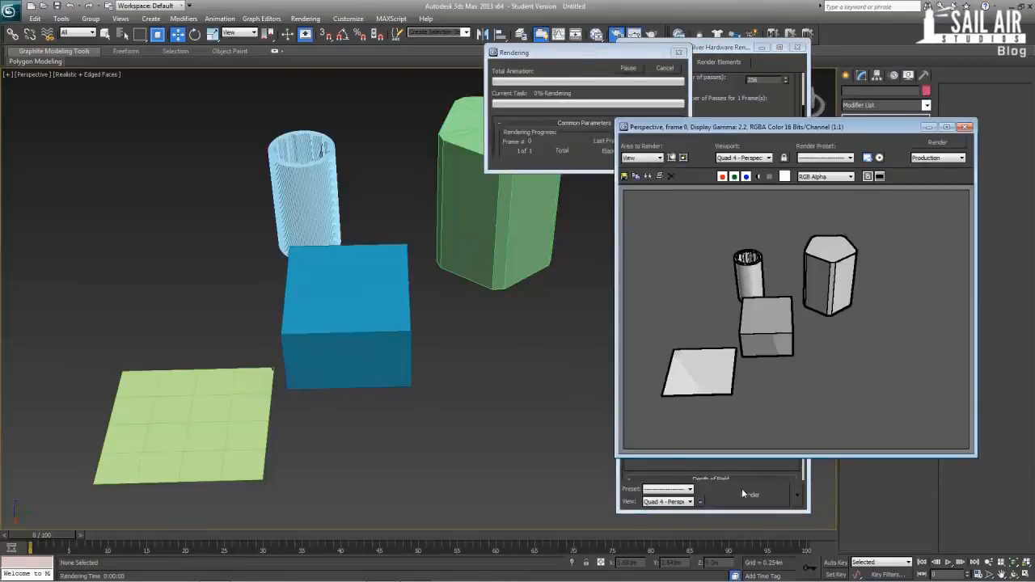